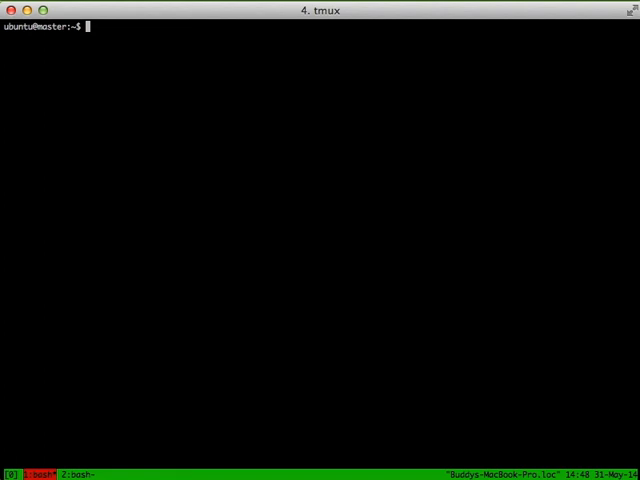
Open the PostgreSQL Salt state file under /srv in vim with sudo
{"action": "type", "text": "sudo vim"}
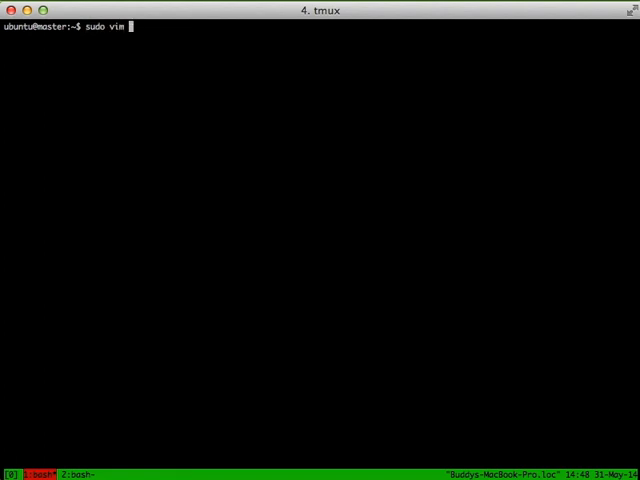
{"action": "type", "text": "/srv/s"}
{"action": "type", "text": "file"}
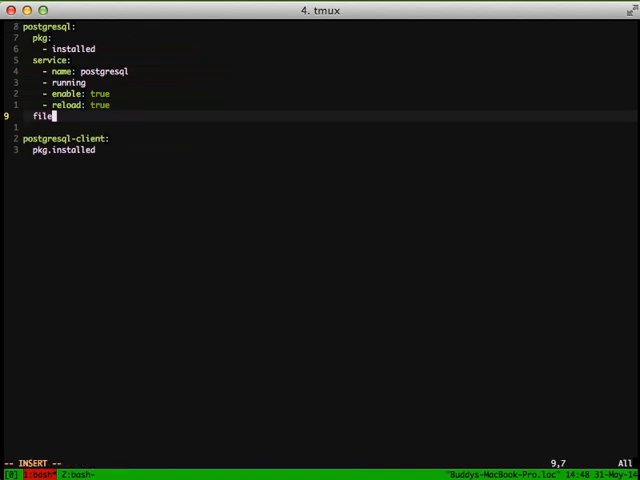
Add a file.managed block named /etc/postgresql/9.3/main/pg_hba.conf
{"action": "type", "text": ".managed:"}
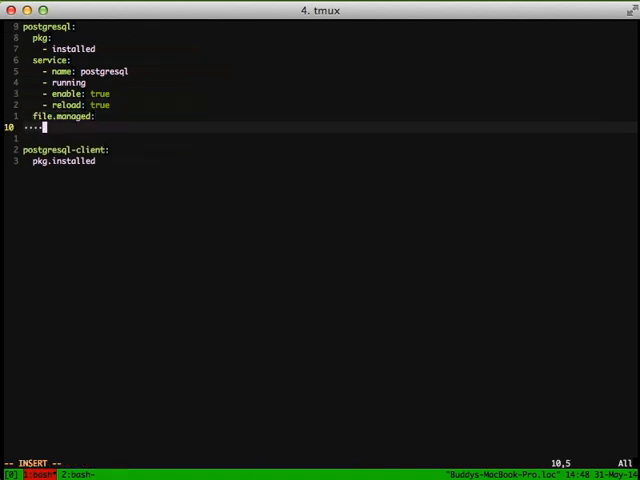
{"action": "type", "text": "name"}
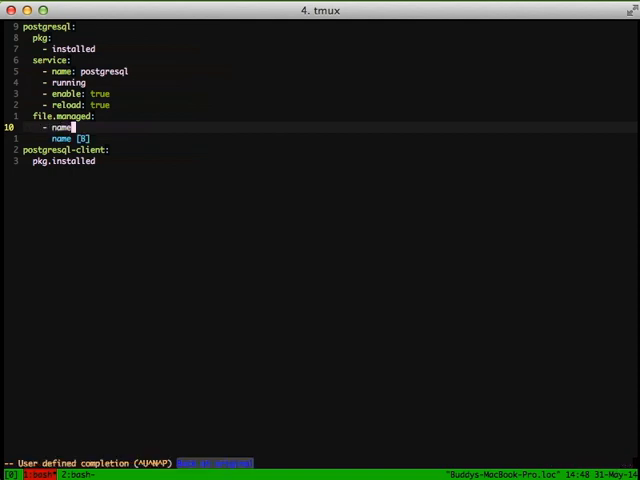
{"action": "type", "text": "/etc"}
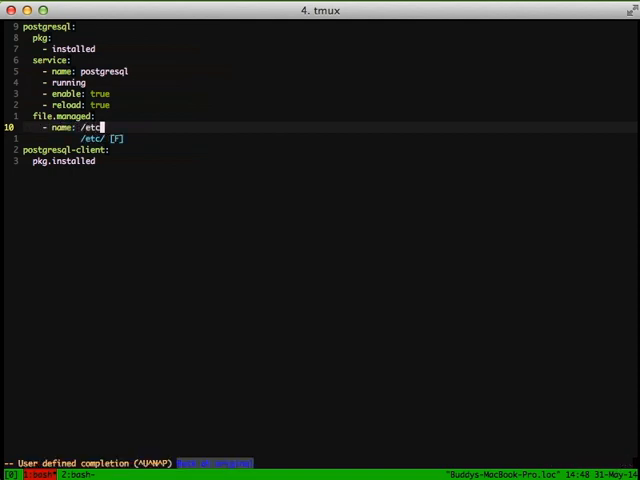
{"action": "type", "text": "postgresql/9.3/"}
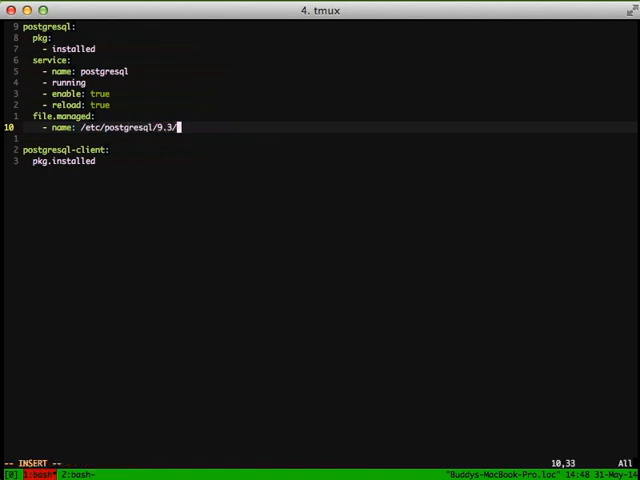
{"action": "type", "text": "main/pg_"}
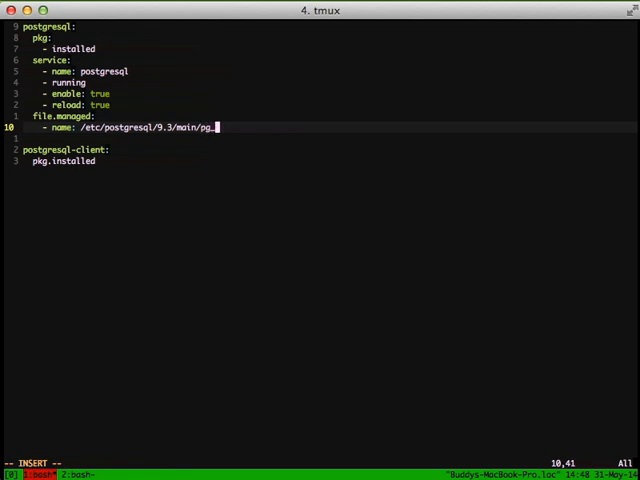
{"action": "type", "text": "hba.conf"}
{"action": "type", "text": "-"}
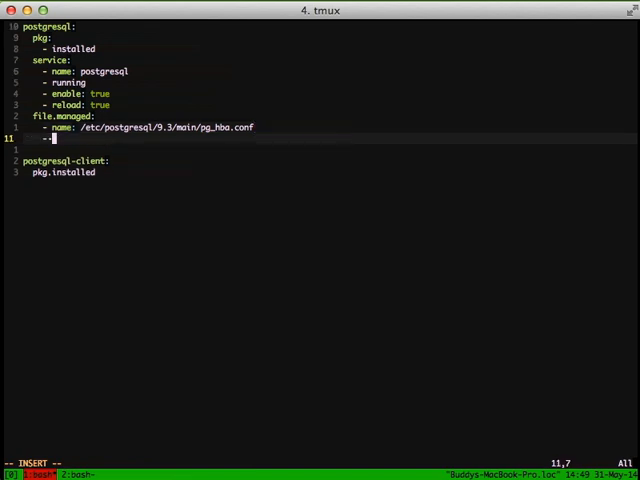
Set the block's source to salt://postgresql/pg_hba.conf
{"action": "type", "text": "source:"}
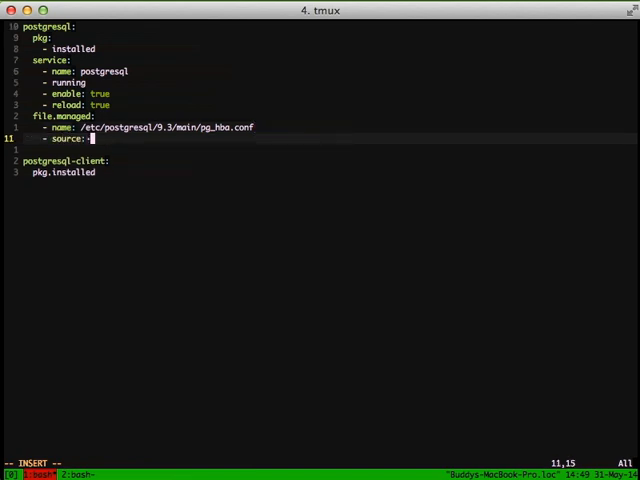
{"action": "type", "text": "salt://postgre"}
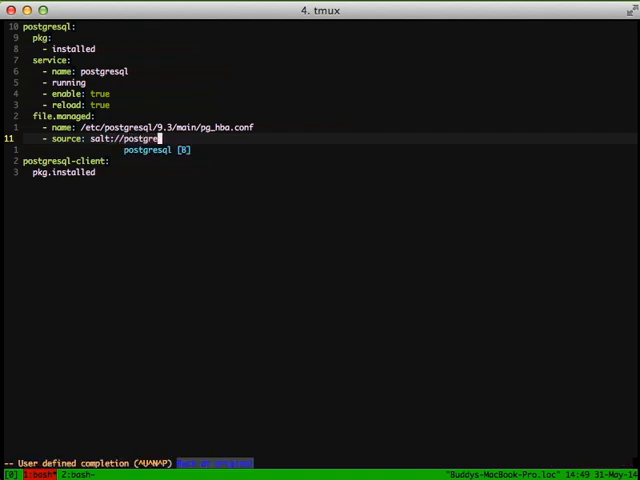
{"action": "type", "text": "p"}
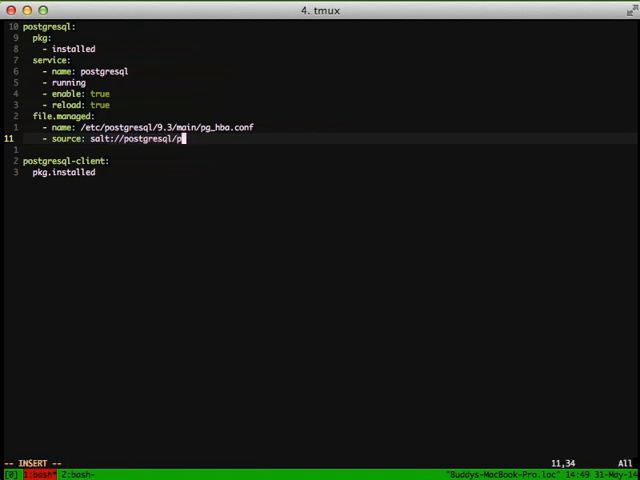
{"action": "key", "text": "Tab"}
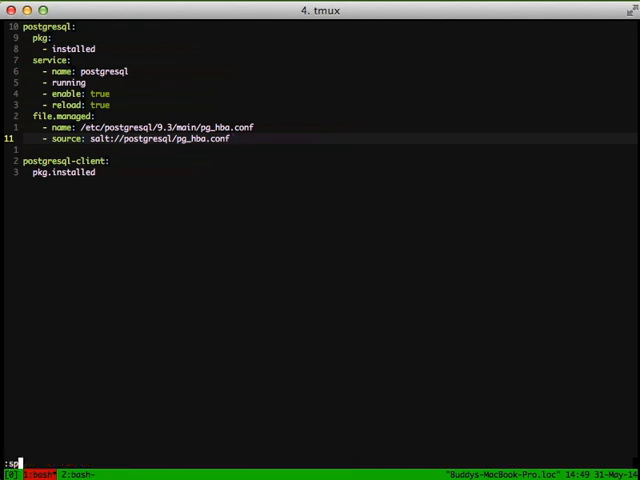
Add require/watch_in on postgresql plus postgresql-contrib and postgresql-server-dev-9.3 package states
{"action": "type", "text": "/srv"}
{"action": "type", "text": "- servic"}
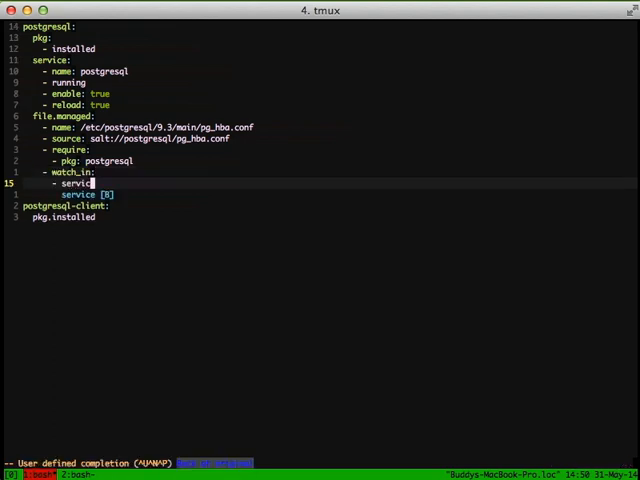
{"action": "type", "text": "postgresql"}
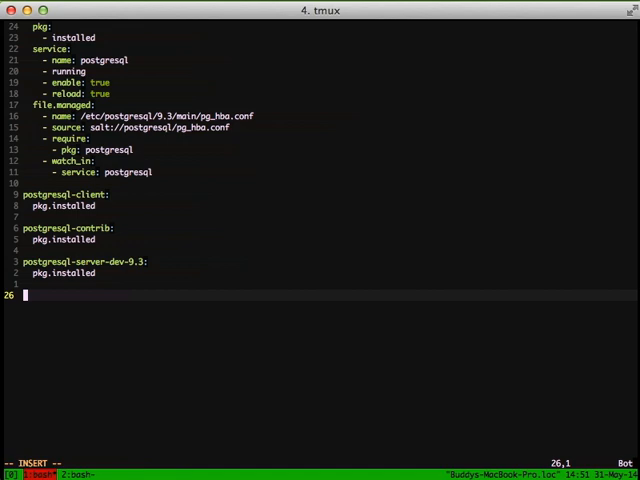
Start a django: block with a postgres_user.present state named django
{"action": "type", "text": "d"}
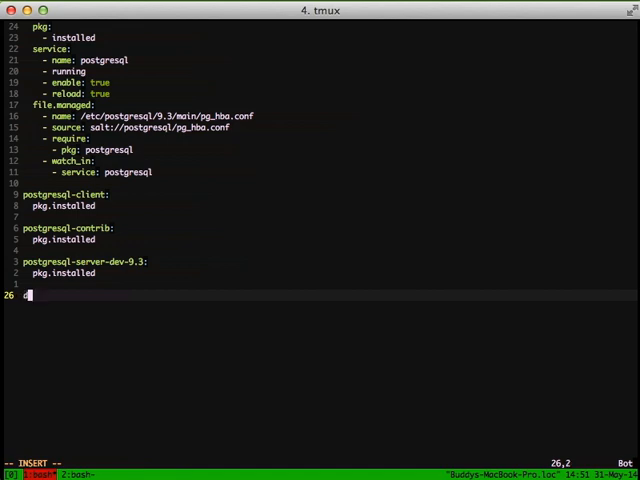
{"action": "type", "text": "django:"}
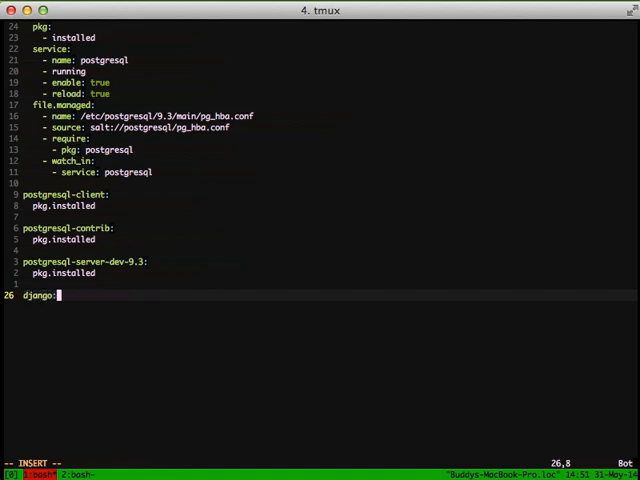
{"action": "type", "text": "postgres_user.present:"}
{"action": "type", "text": "- name:"}
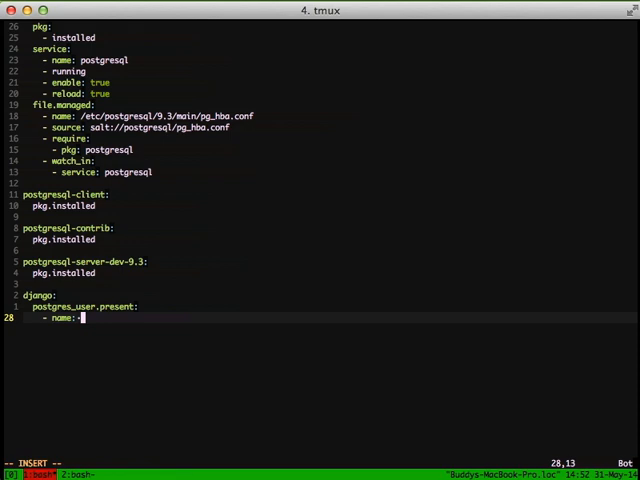
{"action": "type", "text": "django"}
{"action": "type", "text": "- superuser:"}
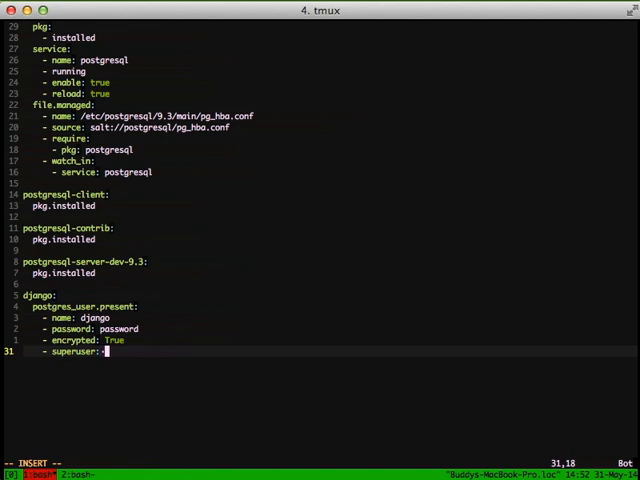
Set superuser False and user postgres, add the djangodb database state, and save with :wq
{"action": "type", "text": "False"}
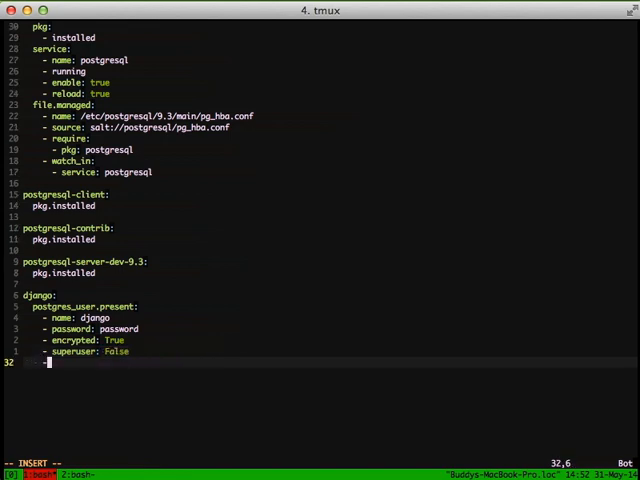
{"action": "type", "text": "user:"}
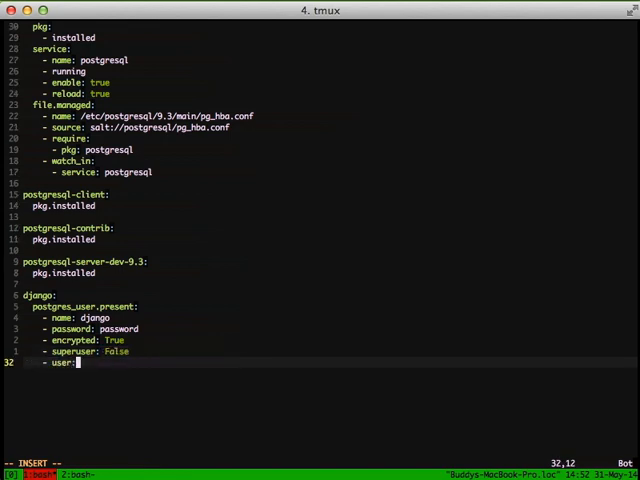
{"action": "type", "text": "postgres"}
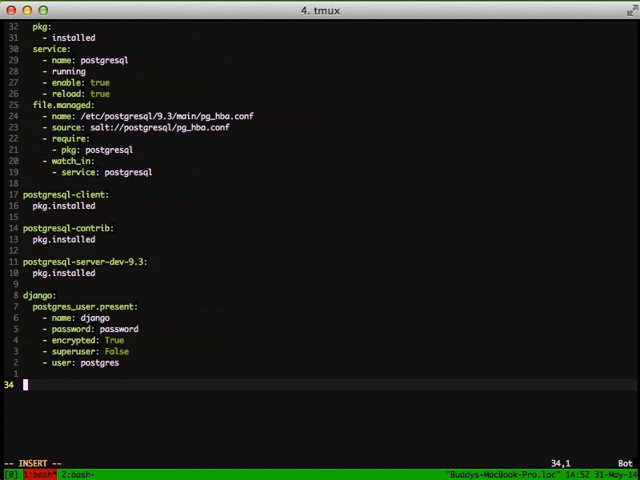
{"action": "type", "text": "djangodb"}
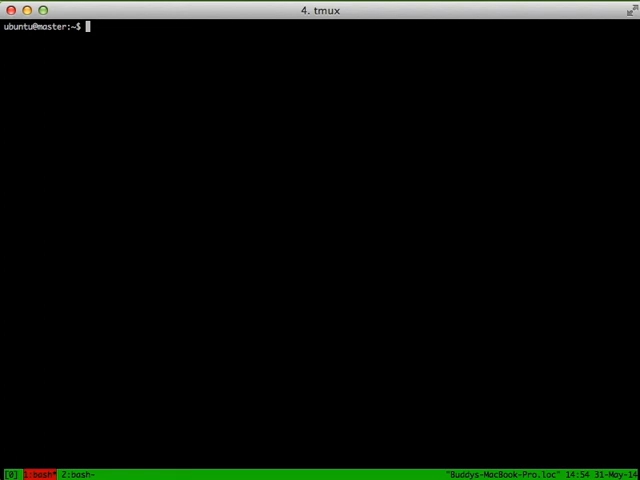
List /srv and open a new pillar file /srv/pillar/postgres.sls in vim
{"action": "type", "text": "ls -lha /srv"}
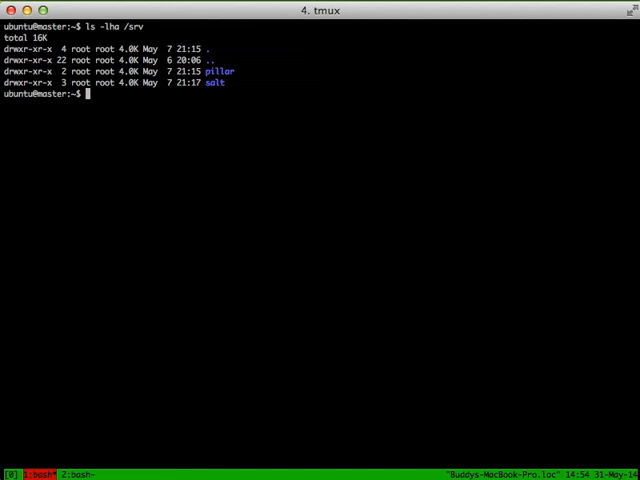
{"action": "type", "text": "sudo vim"}
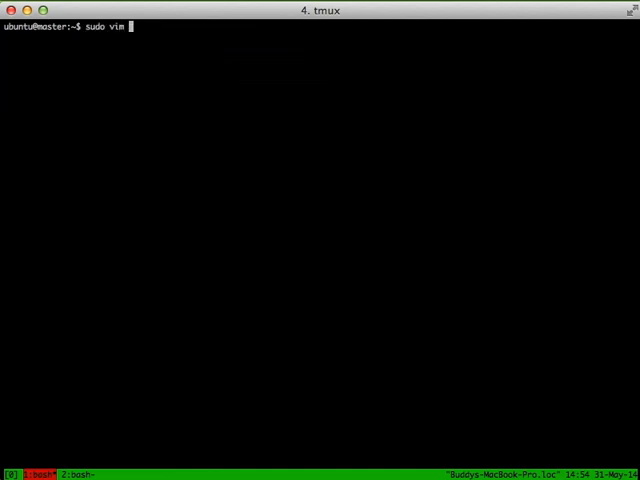
{"action": "type", "text": "/srv/pillar/p"}
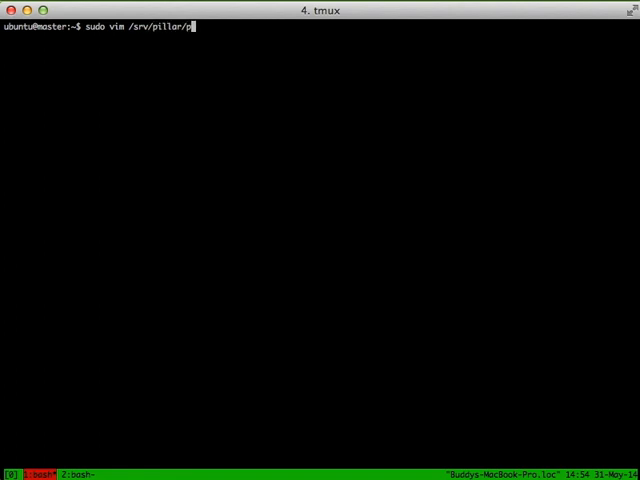
{"action": "type", "text": "ostgres.sls"}
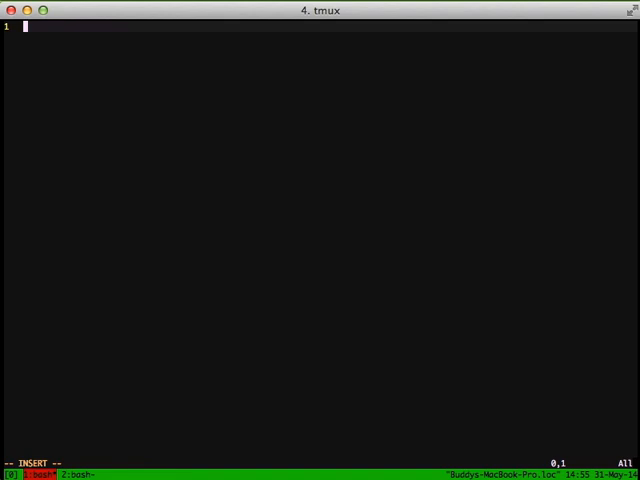
Write postgresql pillar keys user django, password and db_name djangodb, then save and quit
{"action": "type", "text": "postgresql:"}
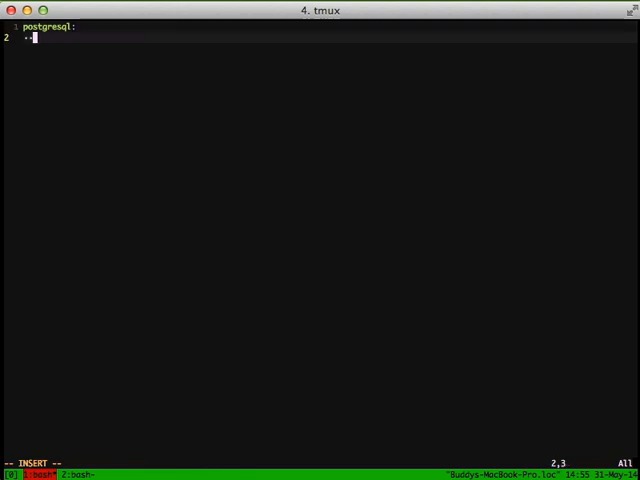
{"action": "type", "text": "user: django"}
{"action": "type", "text": "db_name"}
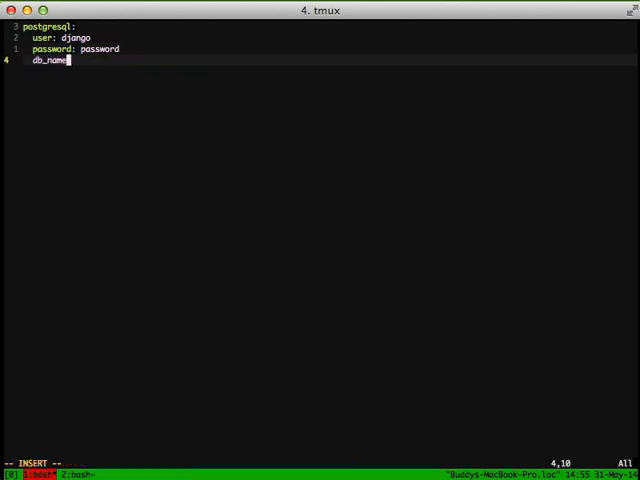
{"action": "type", "text": ": djangodb"}
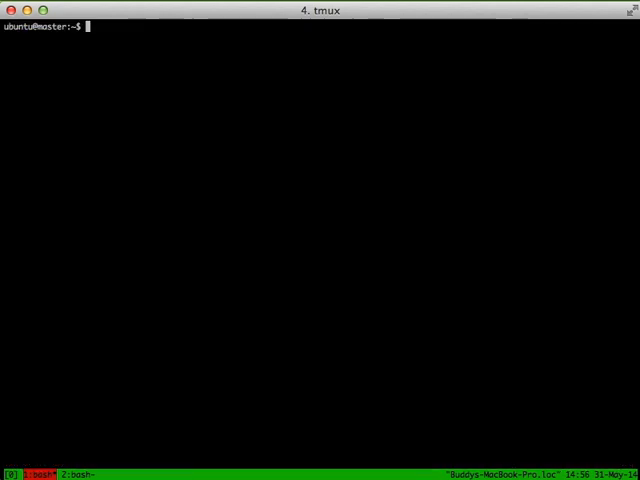
Begin /srv/salt/postgresql/init.sls with {% set config = pillar.get('postgresql', {}) %} and write it
{"action": "type", "text": "sudo vim /srv/"}
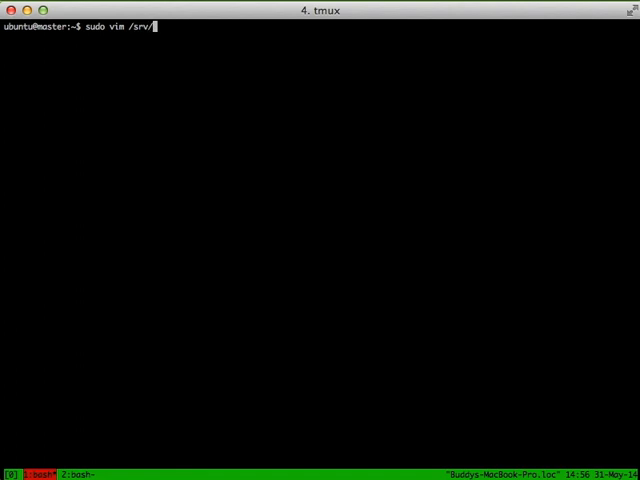
{"action": "type", "text": "salt/postgresql/init.sls"}
{"action": "type", "text": "{%"}
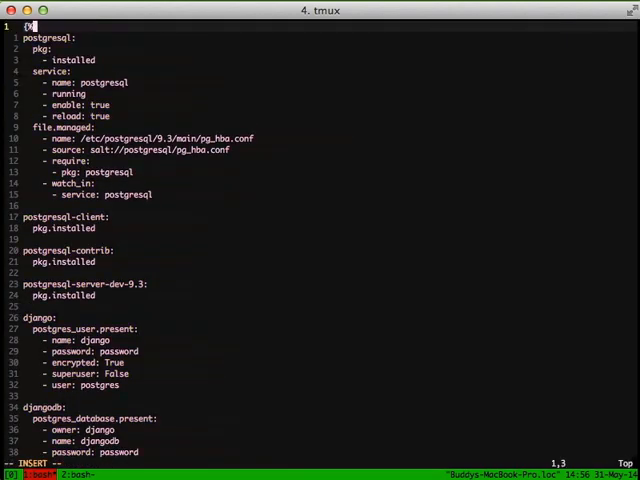
{"action": "type", "text": "set config"}
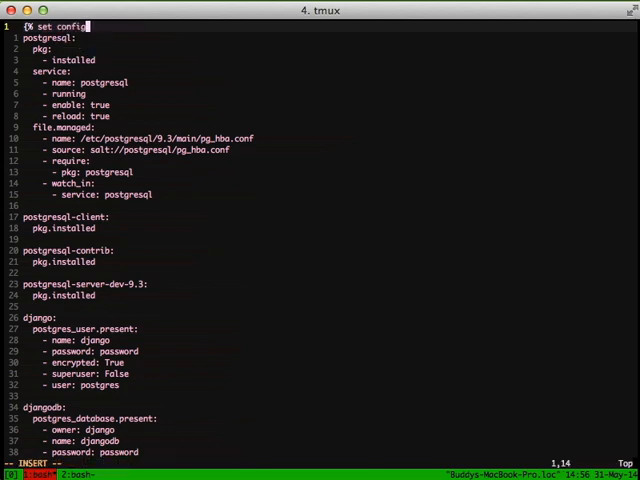
{"action": "type", "text": "= pillar.get"}
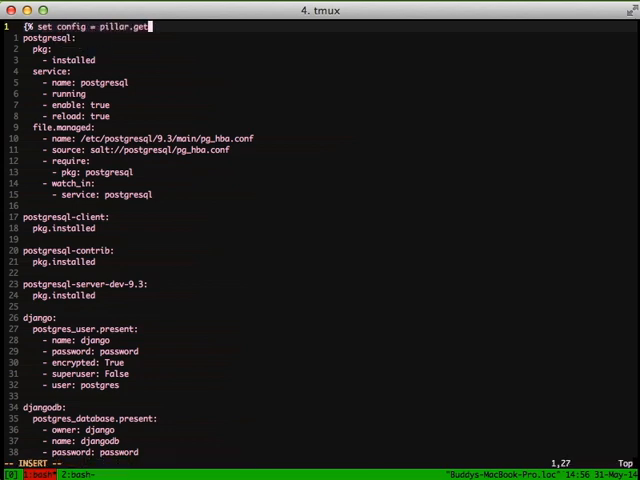
{"action": "type", "text": "'postgresql', {}) %}"}
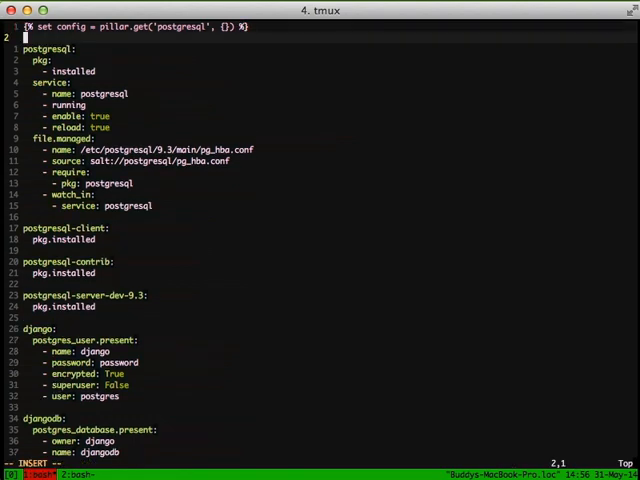
{"action": "key", "text": "Escape"}
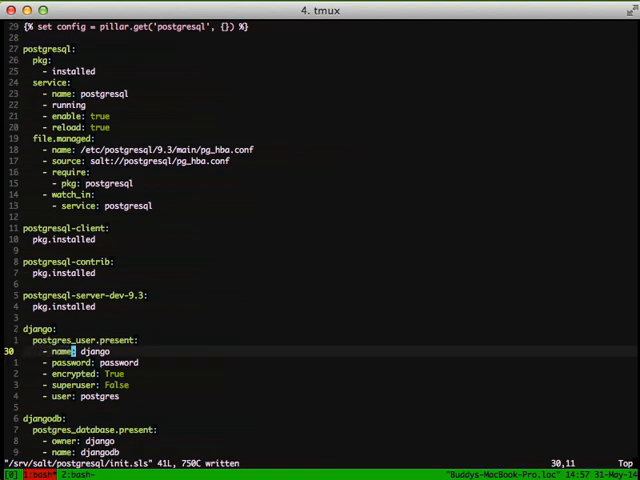
Replace the django name and password with {{ config['user'] }} and {{ config['password'] }}, then save
{"action": "type", "text": "{{ config"}
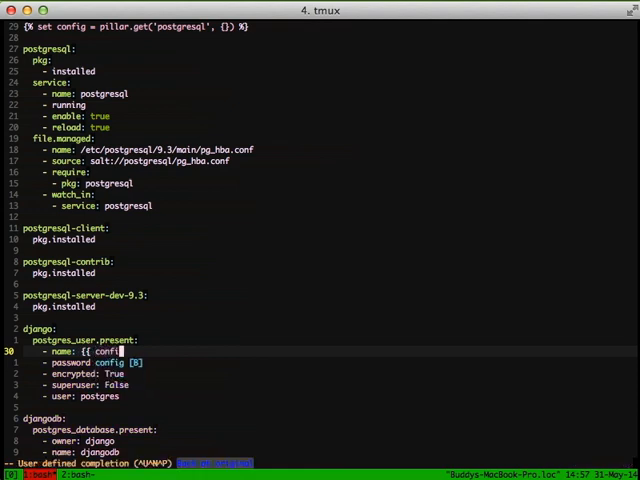
{"action": "type", "text": "['user']"}
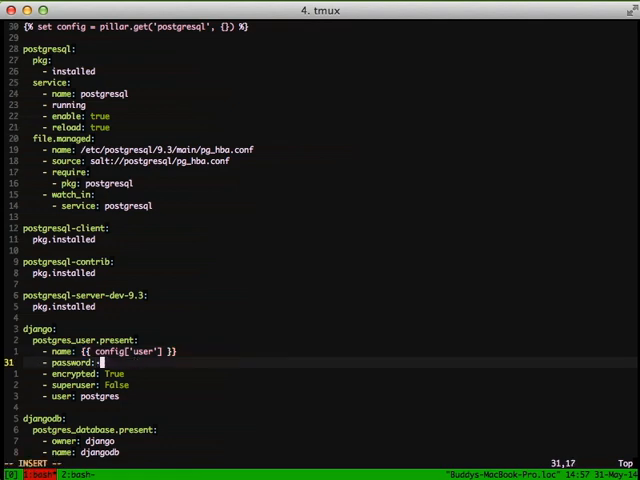
{"action": "type", "text": "{{ conf"}
{"action": "type", "text": "sudo"}
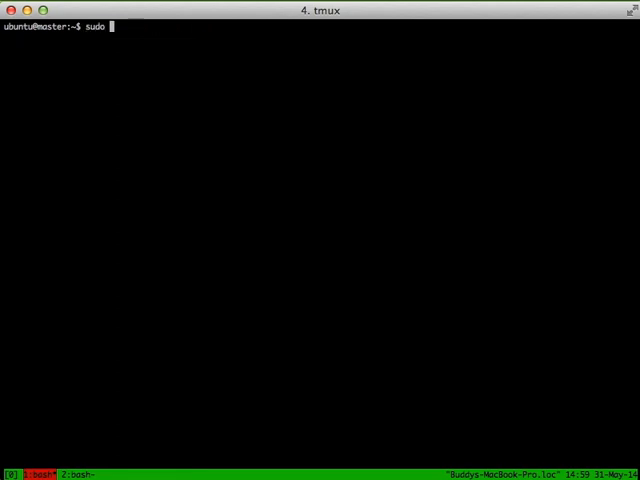
Create /srv/pillar/top.sls assigning - postgres to 'web01' under base and save it
{"action": "type", "text": "vim /srv/pi"}
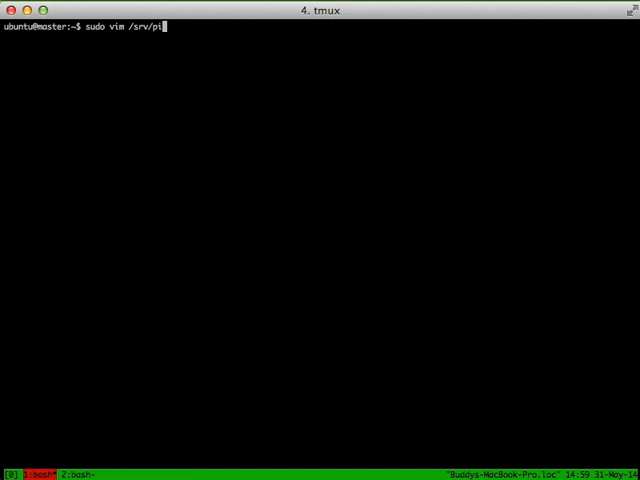
{"action": "type", "text": "llar/top.sls"}
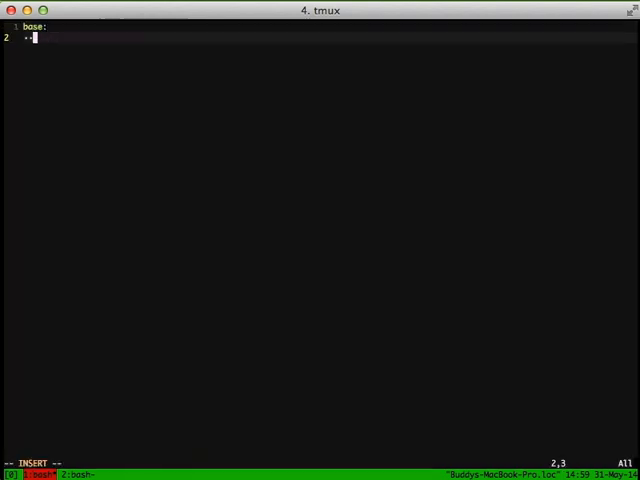
{"action": "type", "text": "'web01':"}
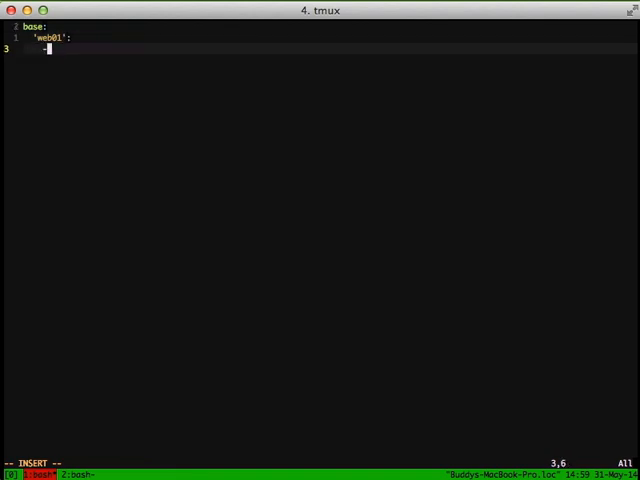
{"action": "type", "text": "- post"}
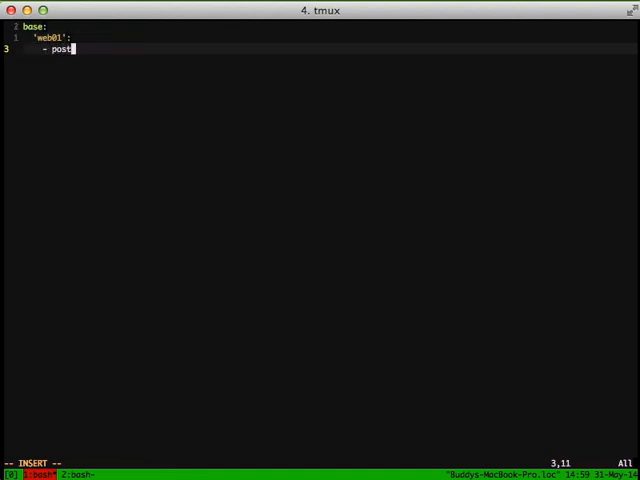
{"action": "type", "text": "gres"}
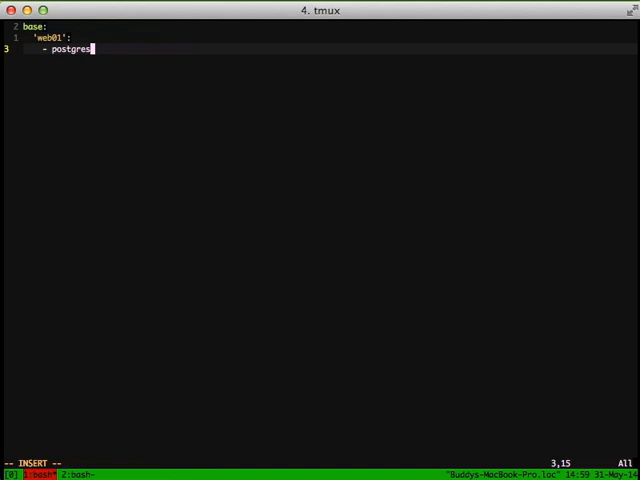
{"action": "key", "text": "BackSpace"}
{"action": "type", "text": ":"}
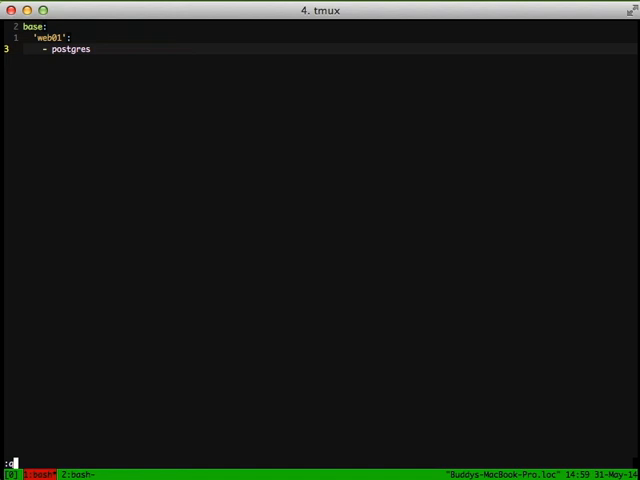
{"action": "type", "text": "w"}
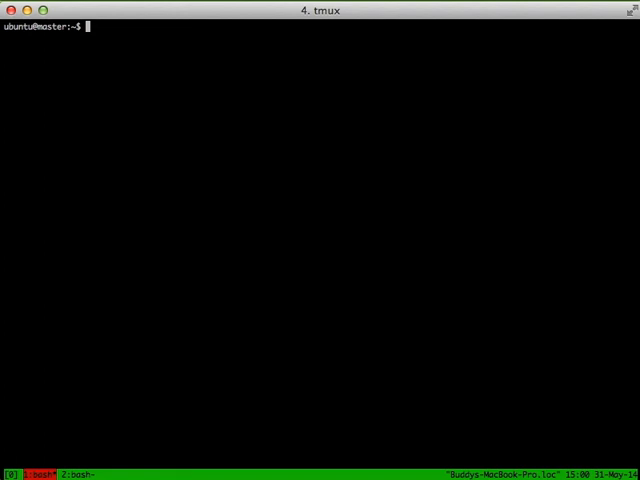
Run sudo salt 'web01' state.highstate from the master
{"action": "type", "text": "sudo salt '"}
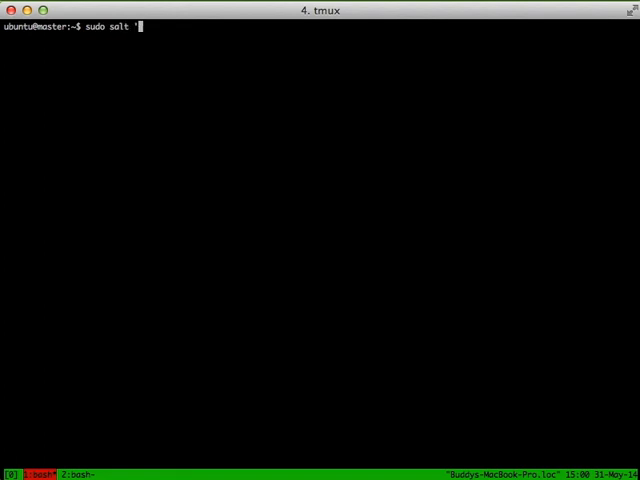
{"action": "type", "text": "web01' state.hi"}
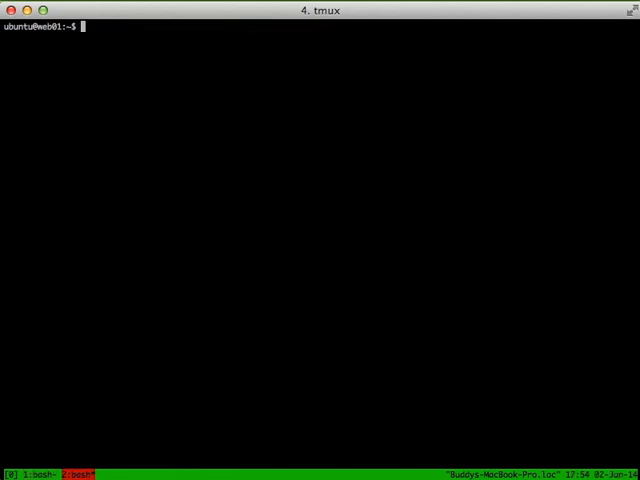
Print /etc/postgresql/9.3/main/pg_hba.conf on web01 with sudo cat
{"action": "type", "text": "sudo cat /etc/postgresql"}
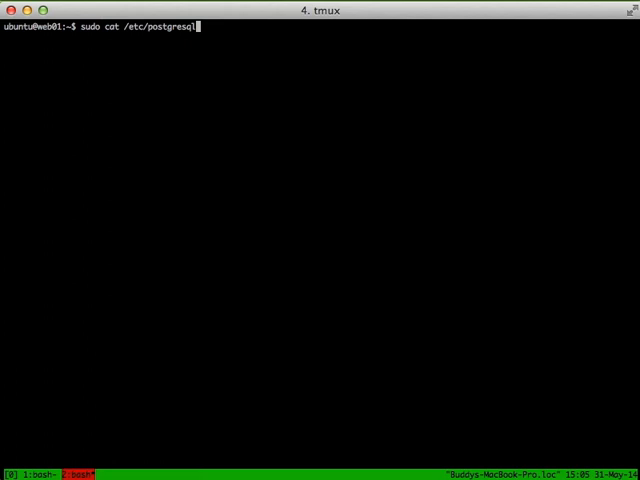
{"action": "type", "text": "/9.3/main/"}
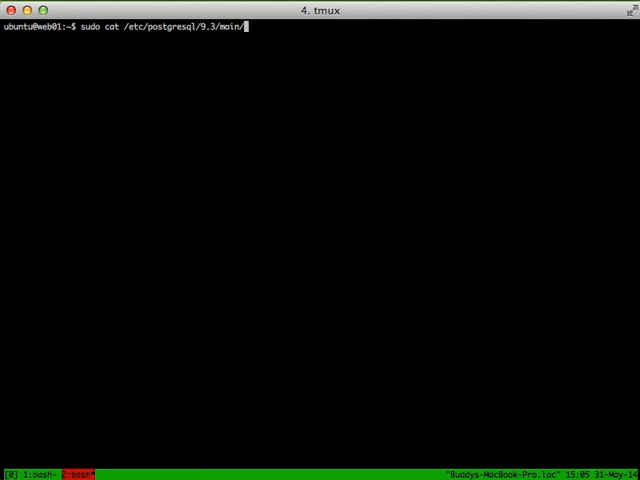
{"action": "type", "text": "pg_hba.conf"}
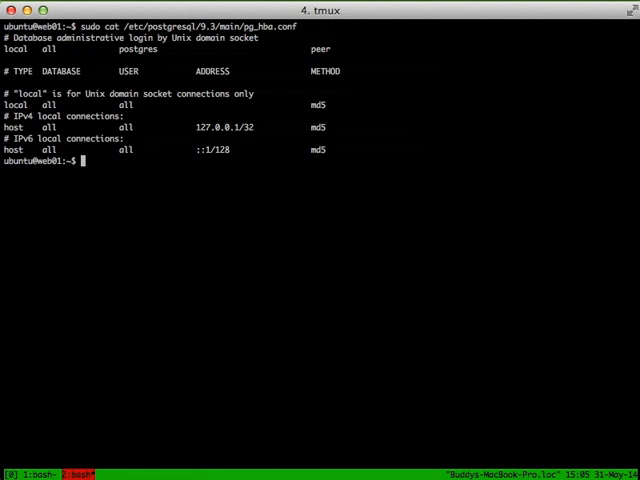
Switch to the postgres user, enter psql and list databases with \l to confirm djangodb
{"action": "type", "text": "sudo su - postgres"}
{"action": "type", "text": "psql"}
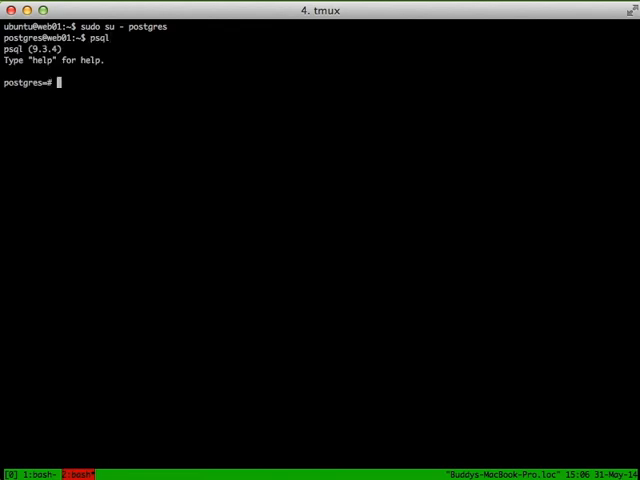
{"action": "type", "text": "\\l"}
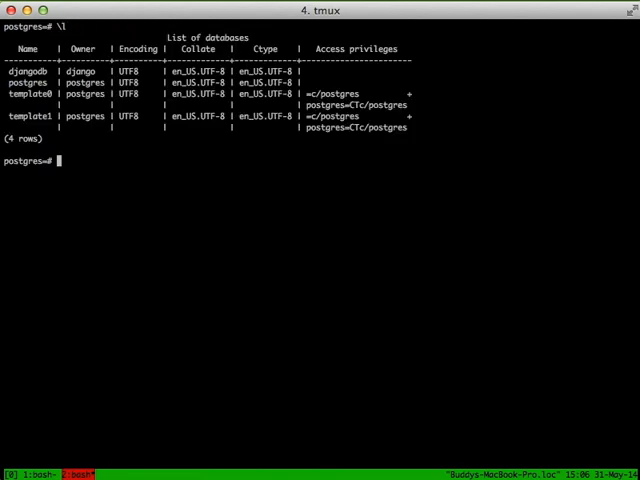